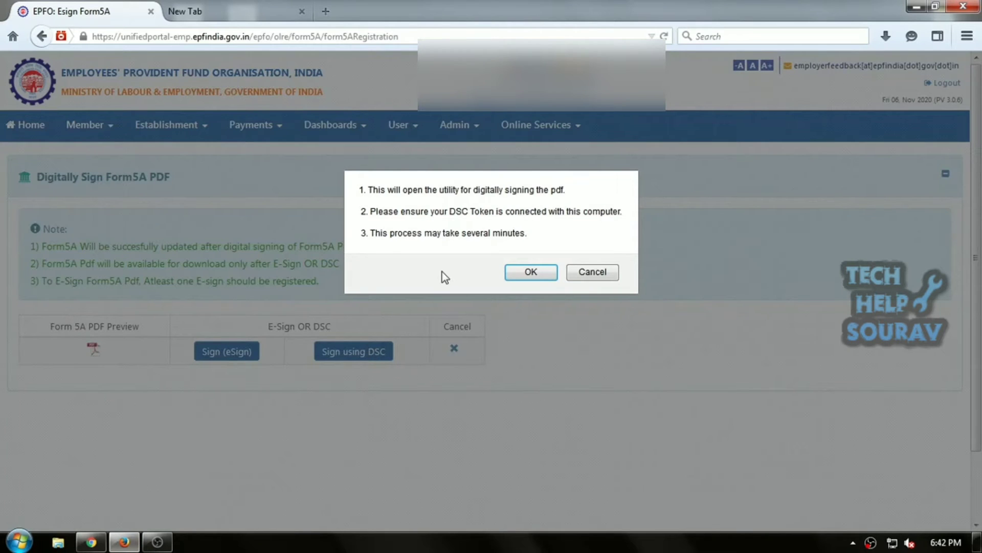
# Confirm the DSC signing notice for Form5A and dismiss the Java security block
pyautogui.click(530, 272)
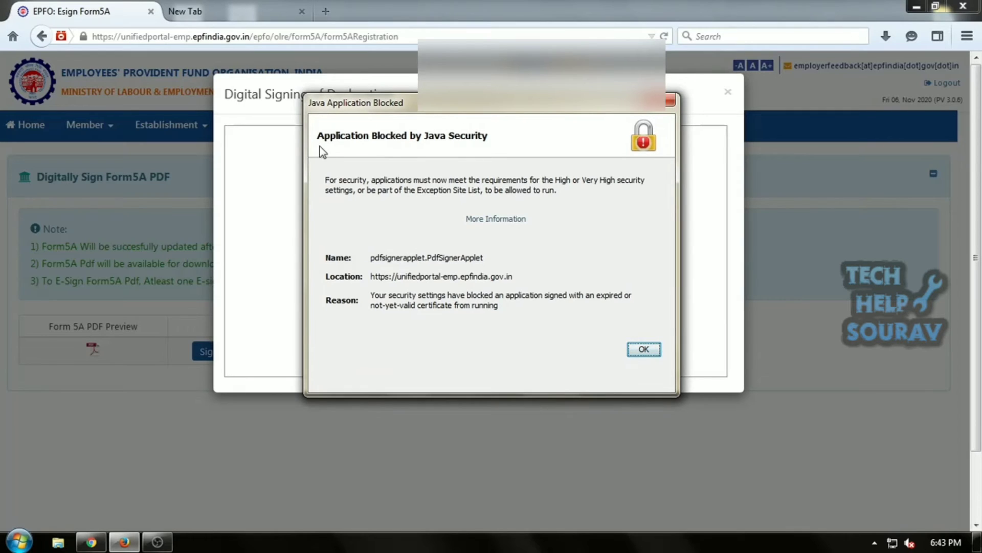
pyautogui.moveTo(596, 189)
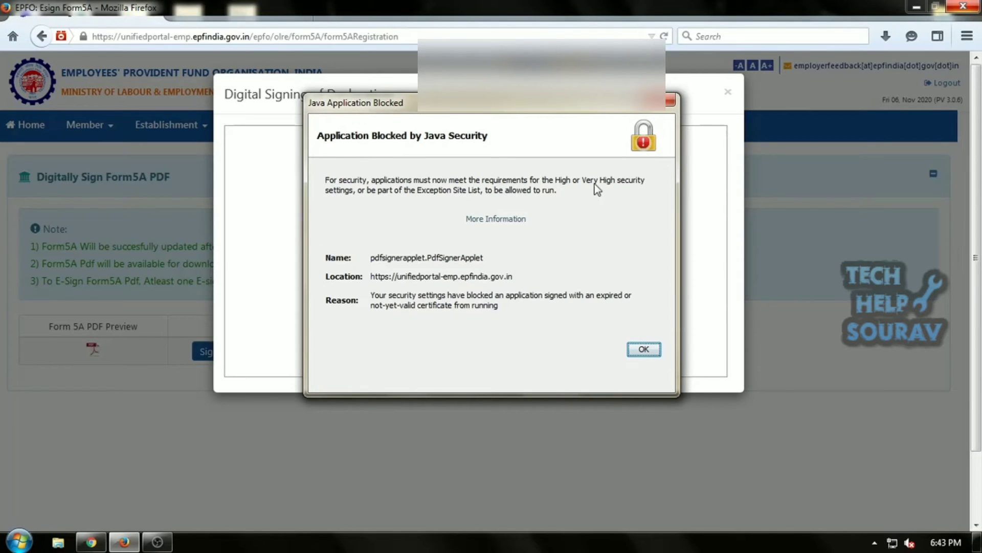
pyautogui.moveTo(495, 218)
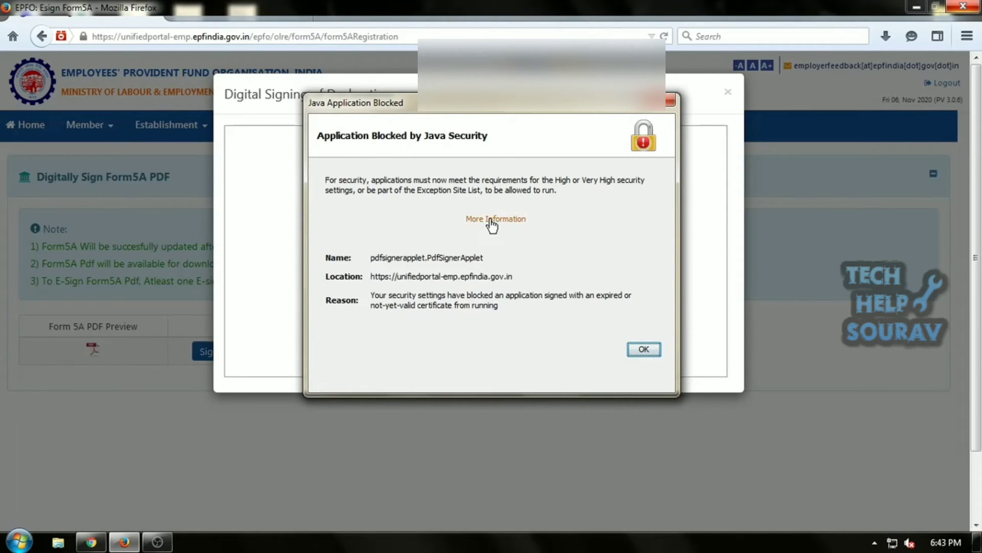
pyautogui.moveTo(380, 283)
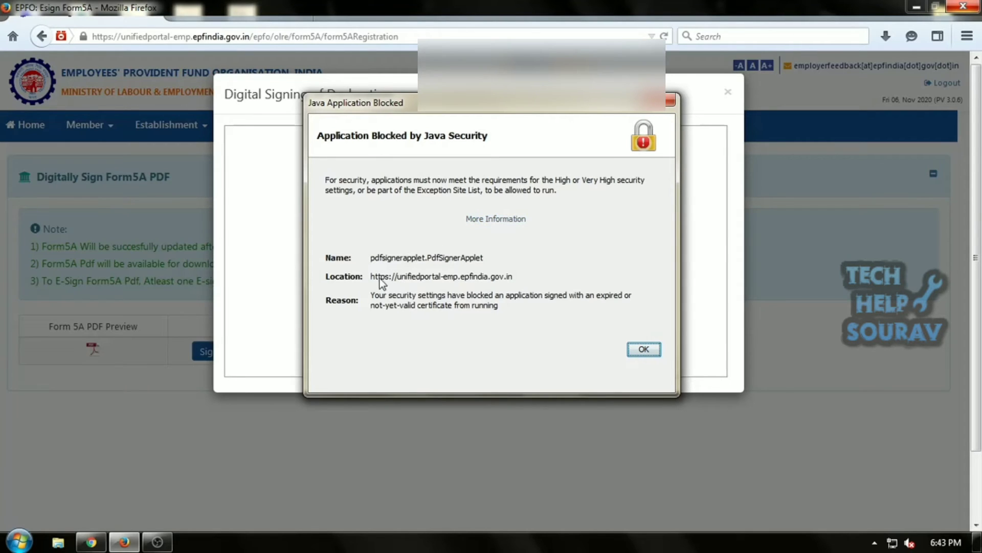
pyautogui.moveTo(451, 286)
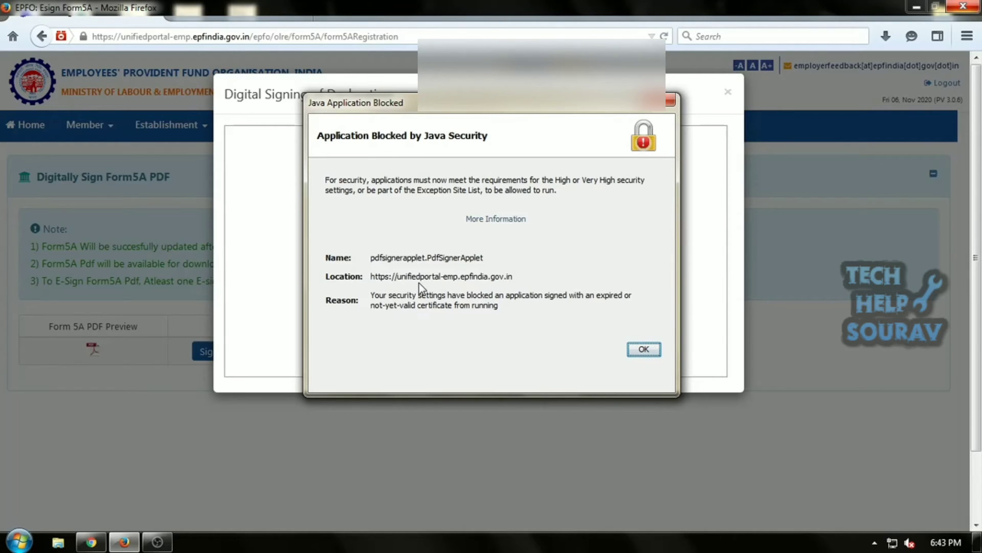
pyautogui.moveTo(479, 290)
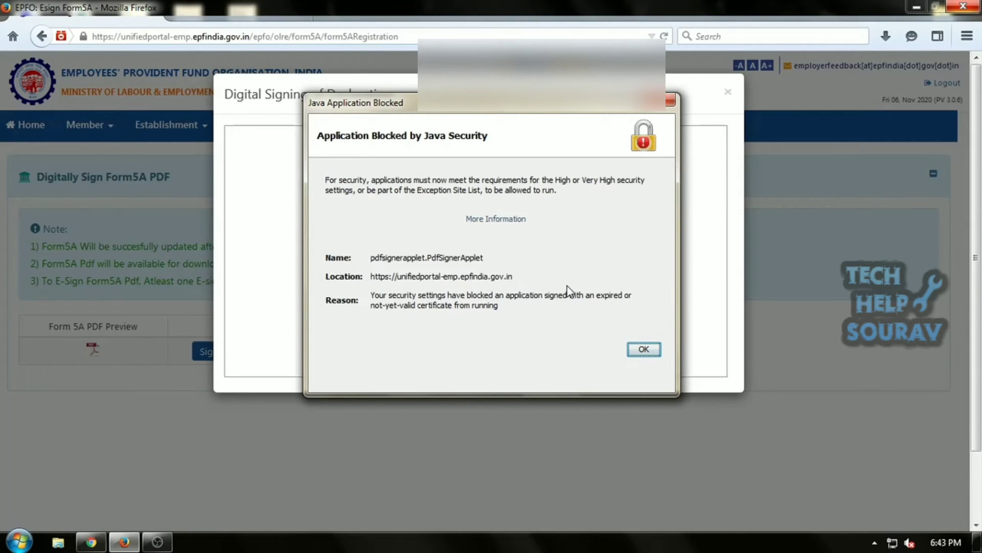
pyautogui.moveTo(644, 349)
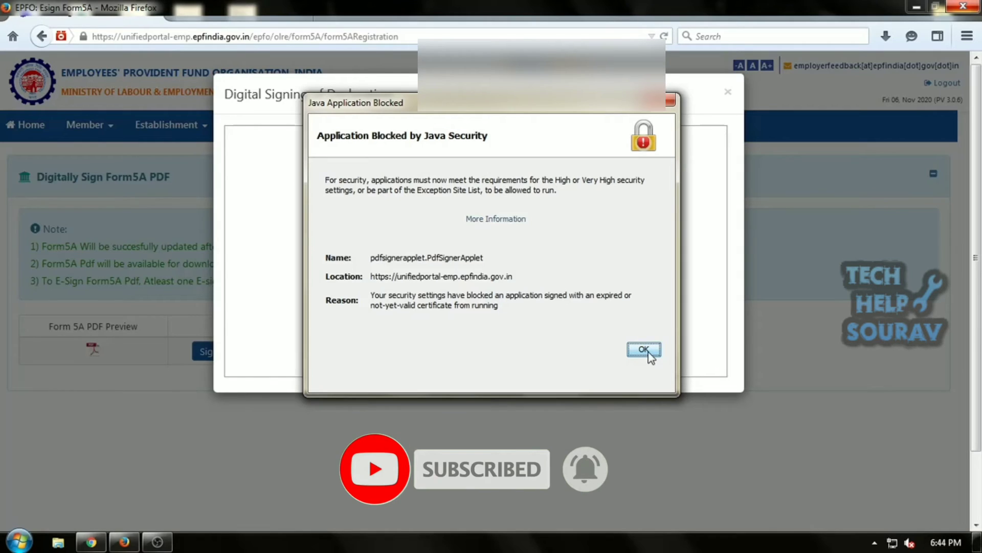
pyautogui.click(644, 349)
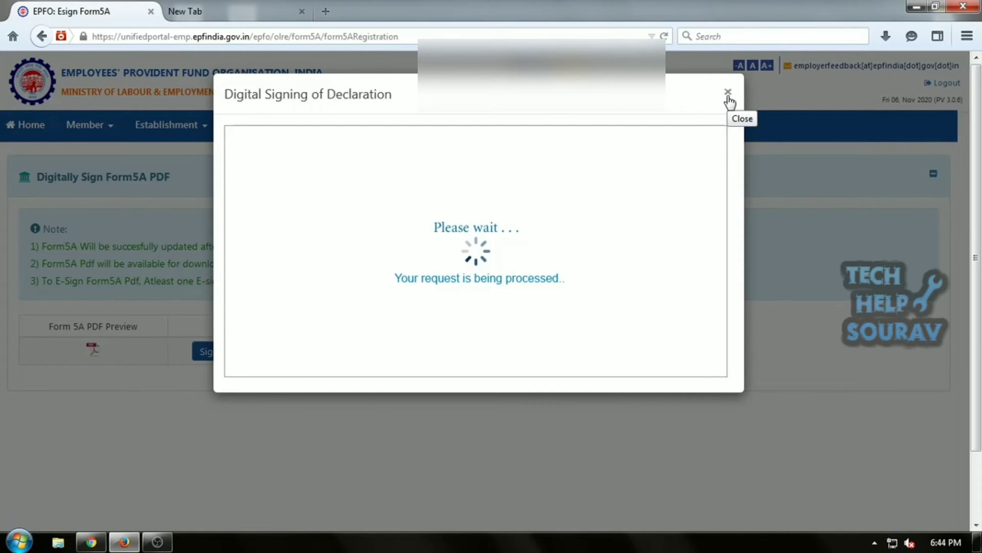
# Close the stalled signing window and open Control Panel viewed by large icons
pyautogui.click(728, 93)
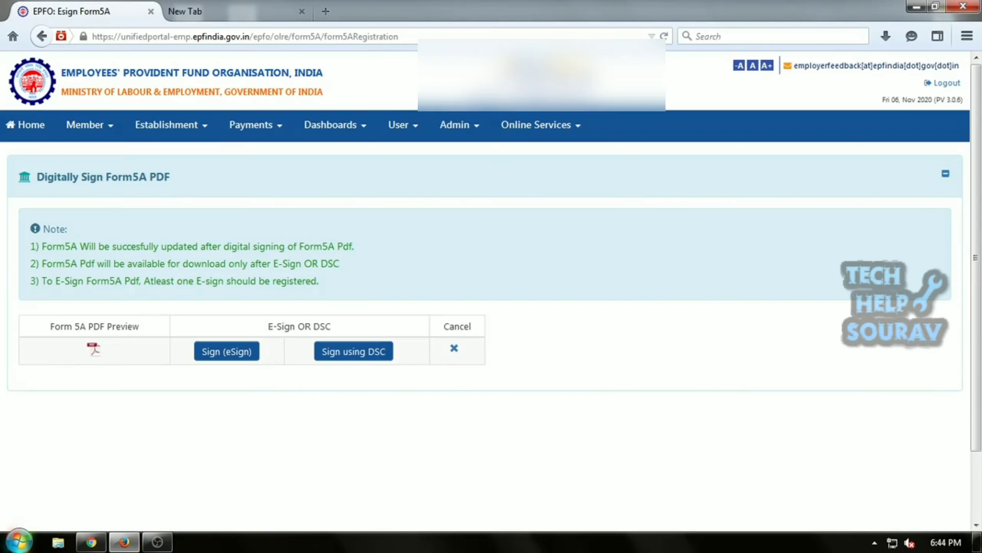
pyautogui.click(17, 541)
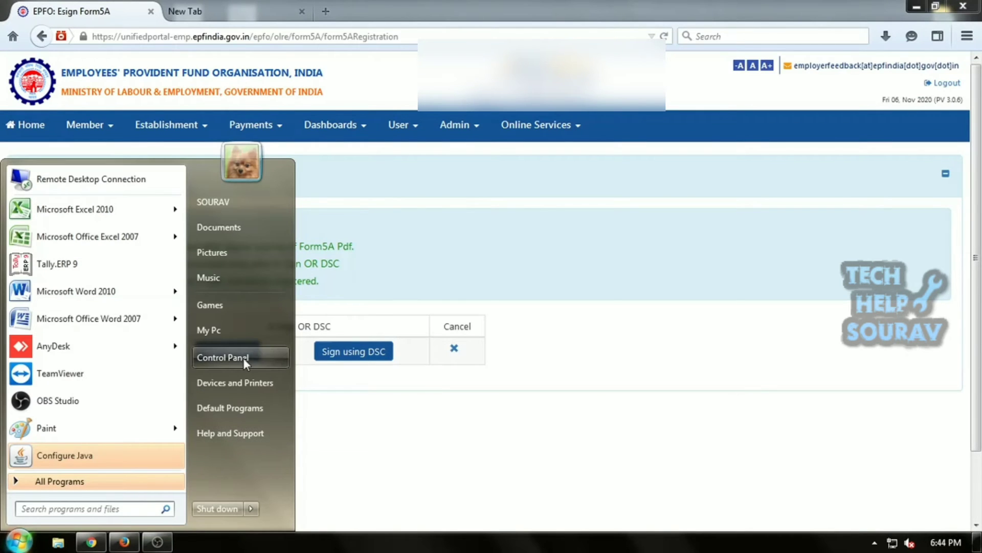
pyautogui.click(222, 357)
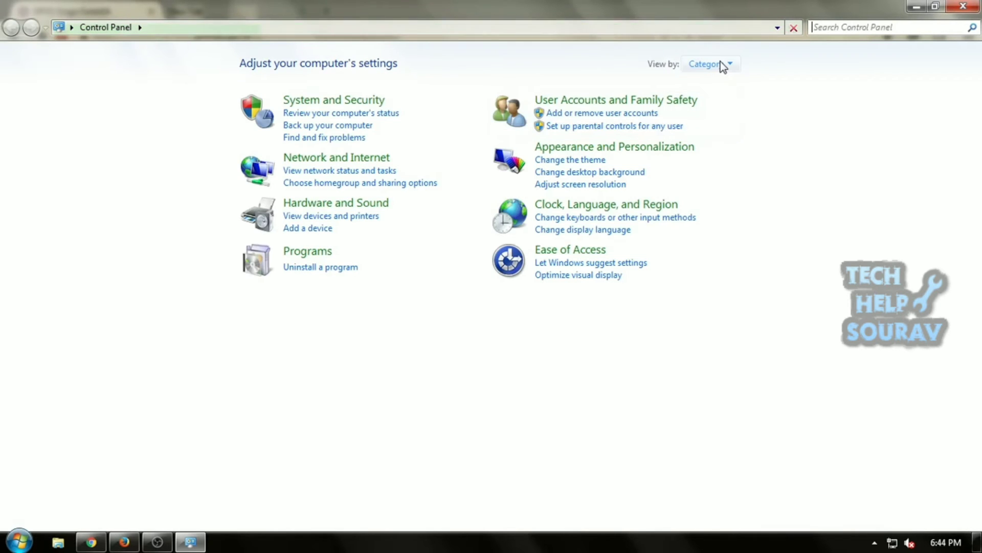
pyautogui.click(709, 63)
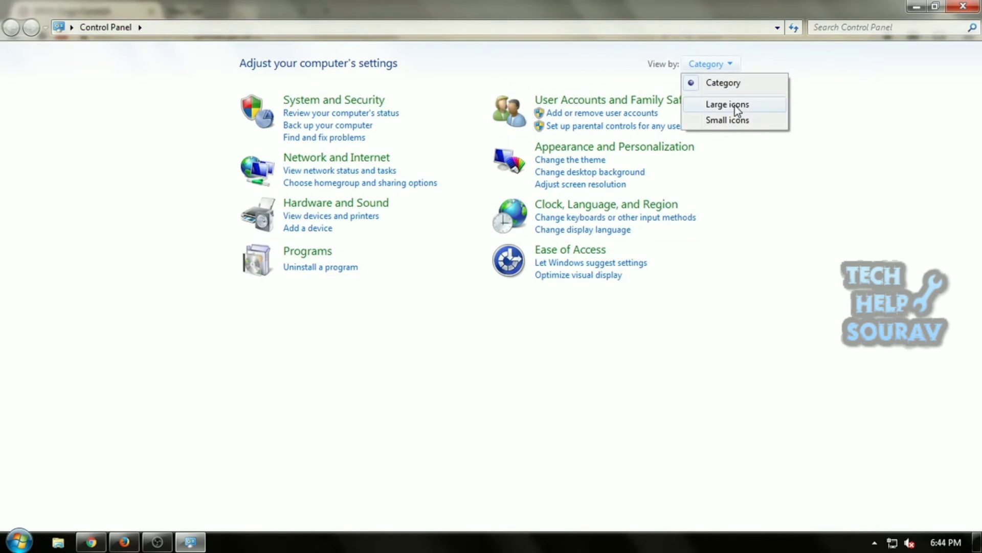
pyautogui.click(727, 104)
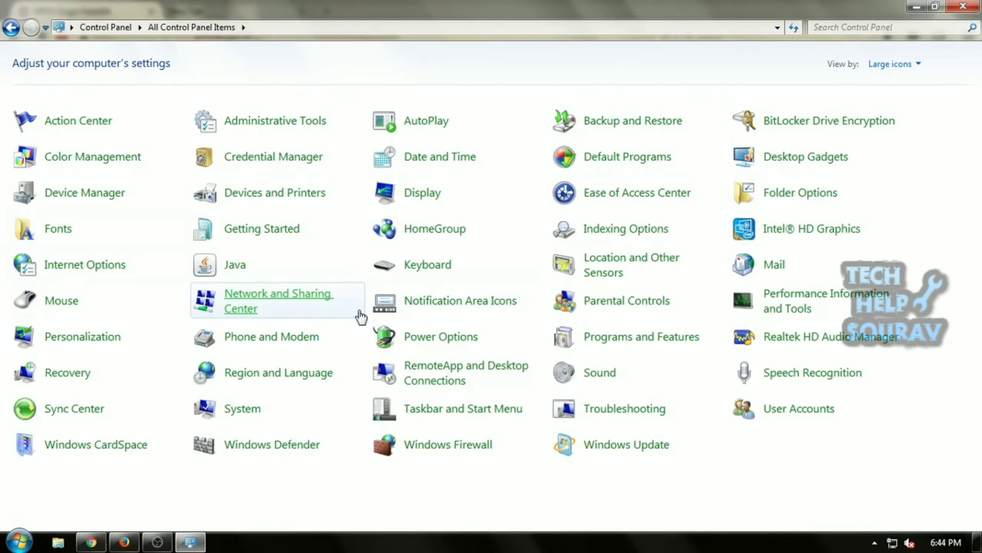
pyautogui.moveTo(277, 264)
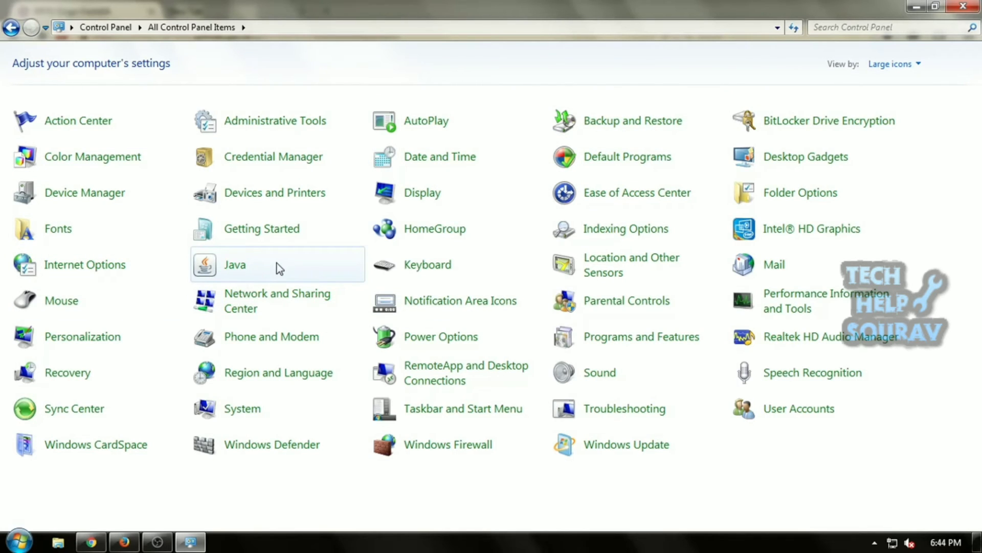
# In Java settings, lower the Security tab's level from Very High to High
pyautogui.doubleClick(234, 265)
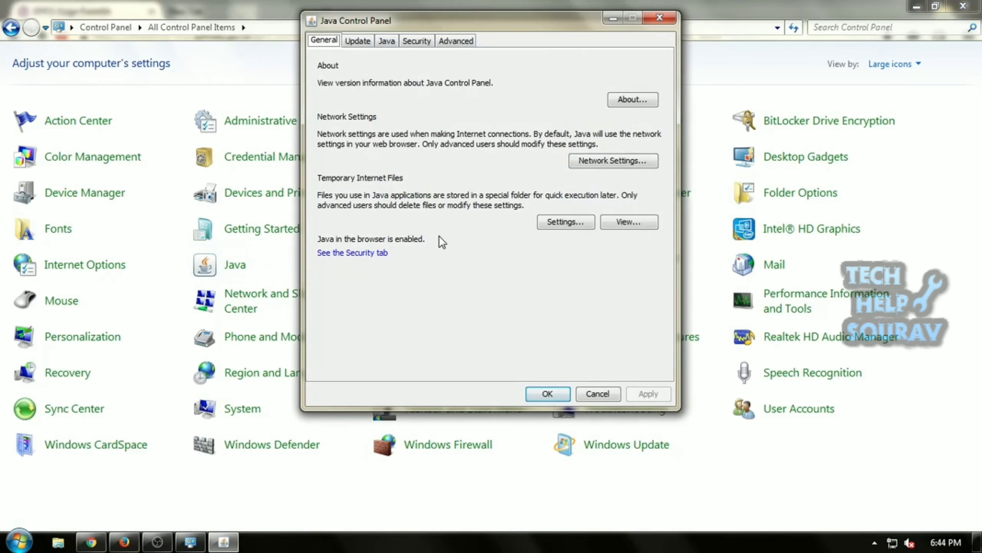
pyautogui.moveTo(416, 41)
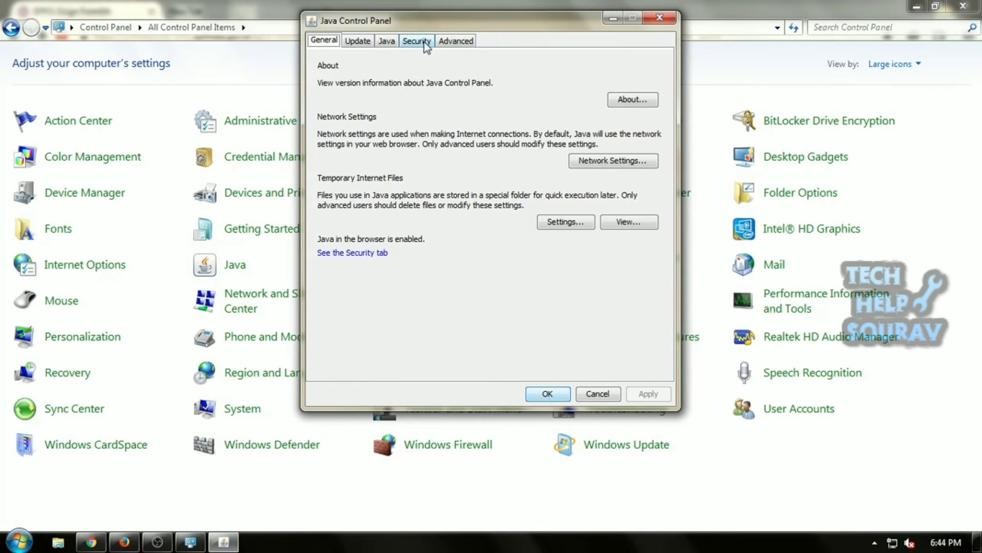
pyautogui.click(416, 41)
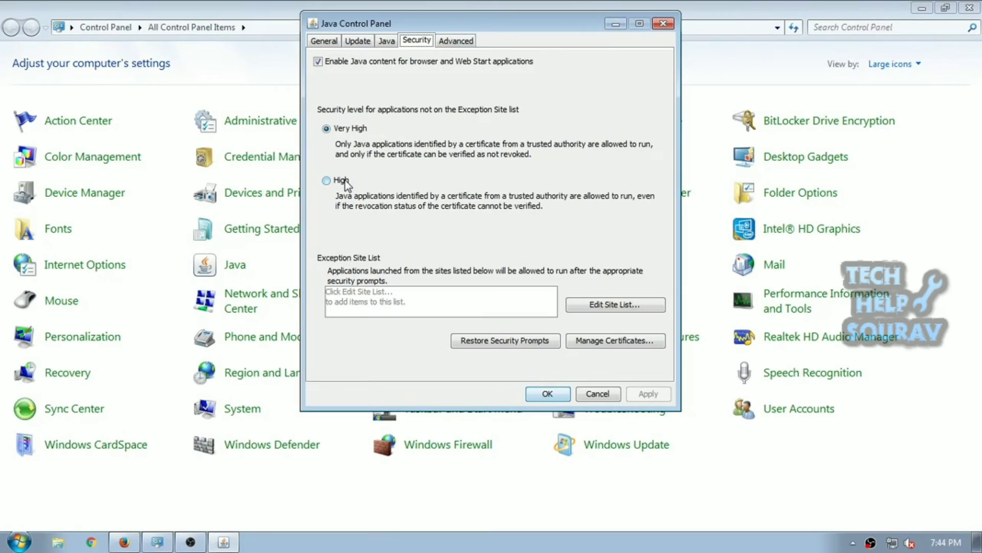
pyautogui.click(326, 181)
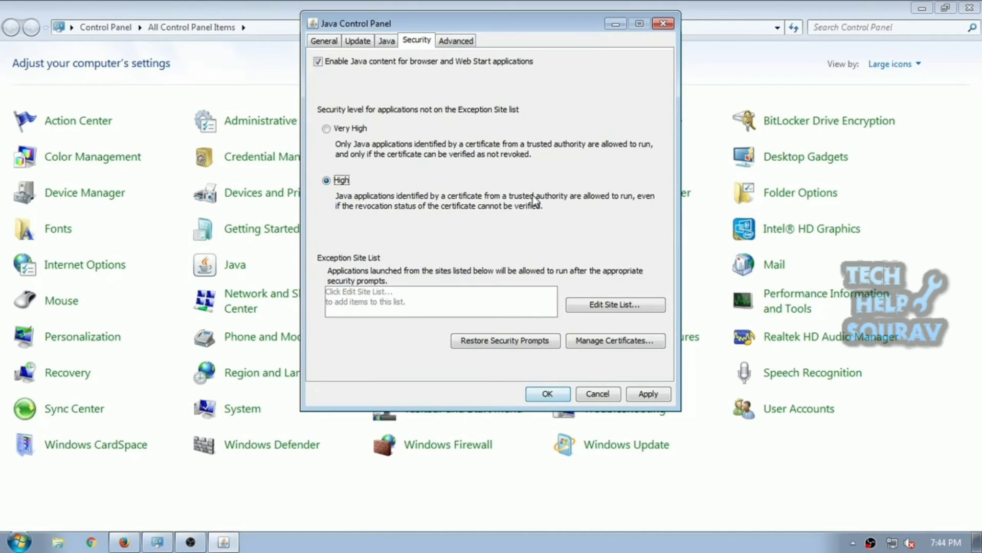
pyautogui.click(614, 304)
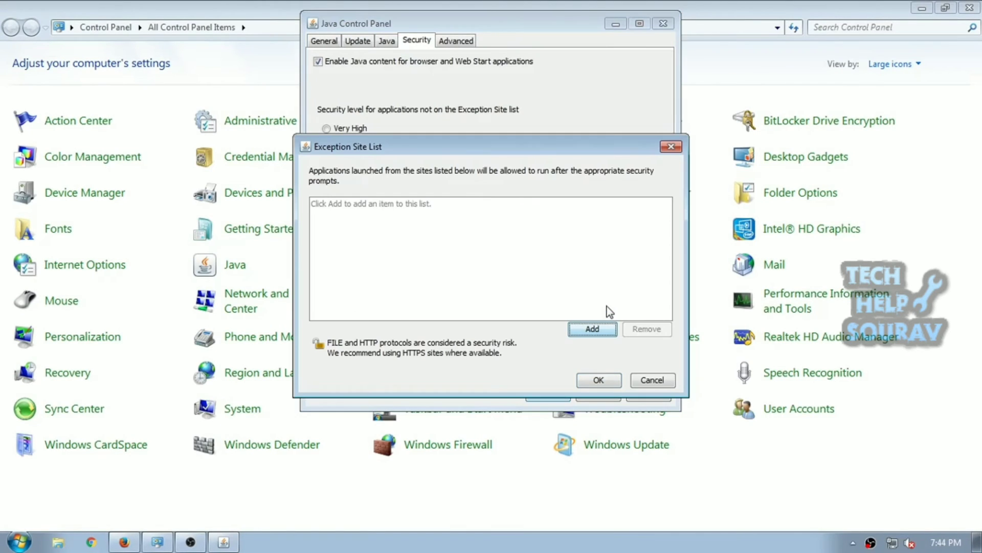
pyautogui.moveTo(137, 539)
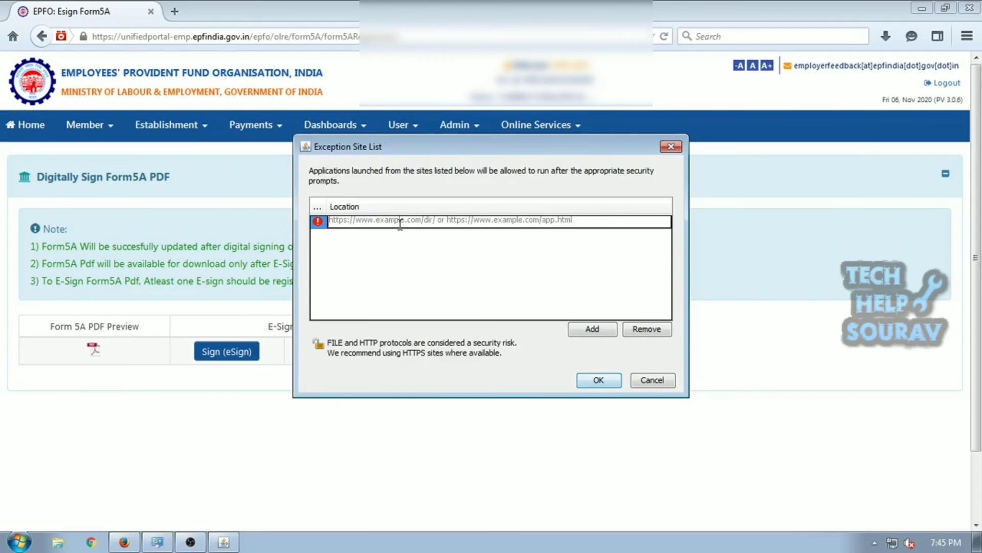
pyautogui.write('https://unifiedportal-emp.epfindia.gov.in')
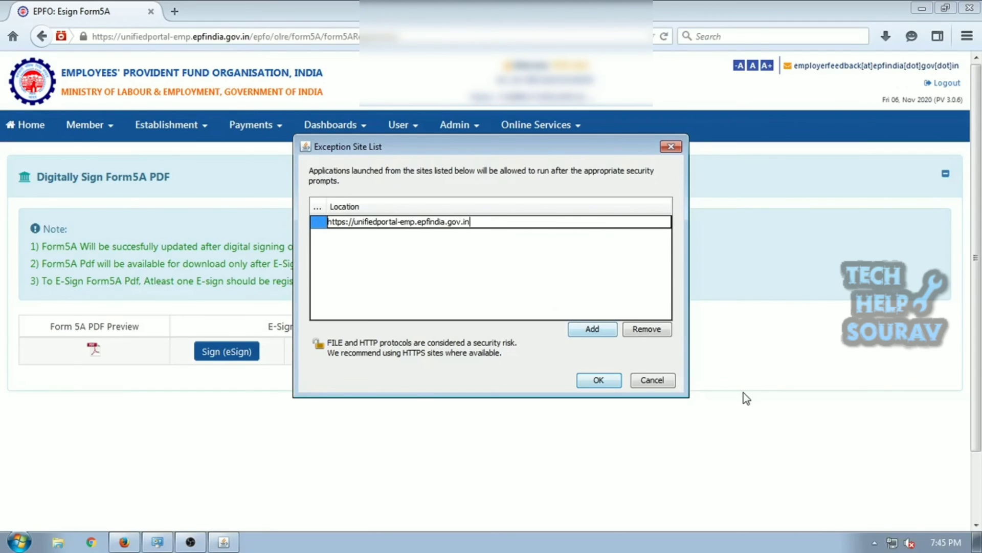
pyautogui.click(597, 380)
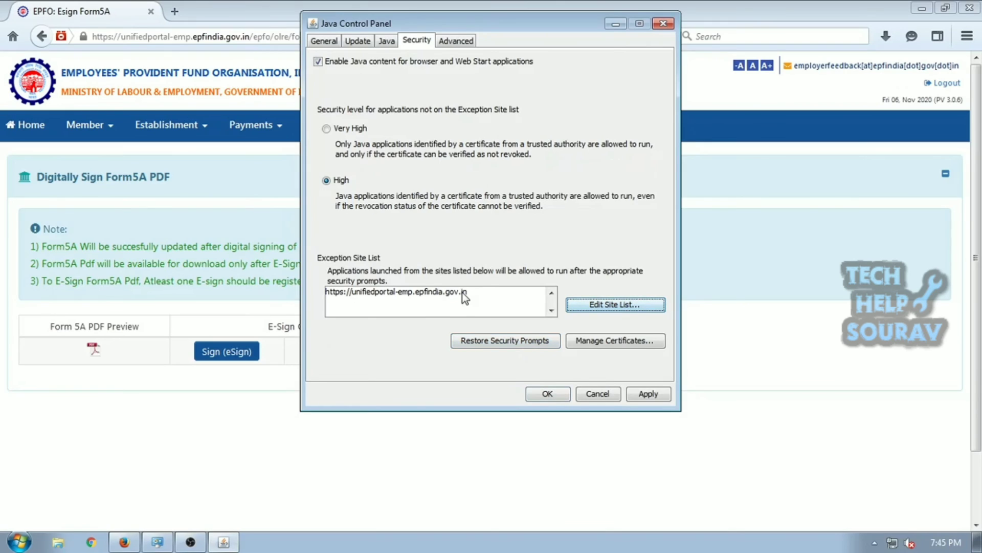
pyautogui.moveTo(648, 393)
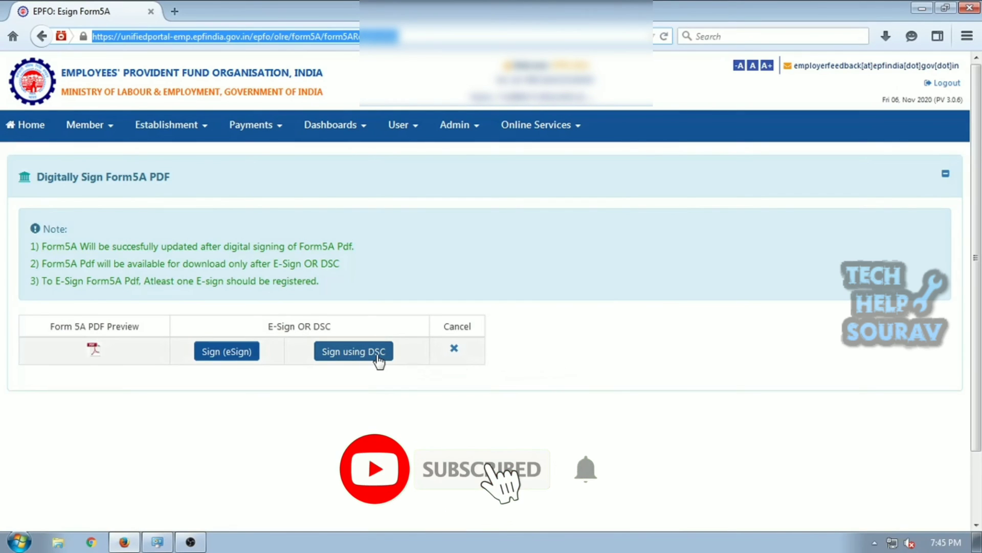
# Re-sign Form5A with DSC, accept the risk, run the signer applet and sign the PDF
pyautogui.click(352, 351)
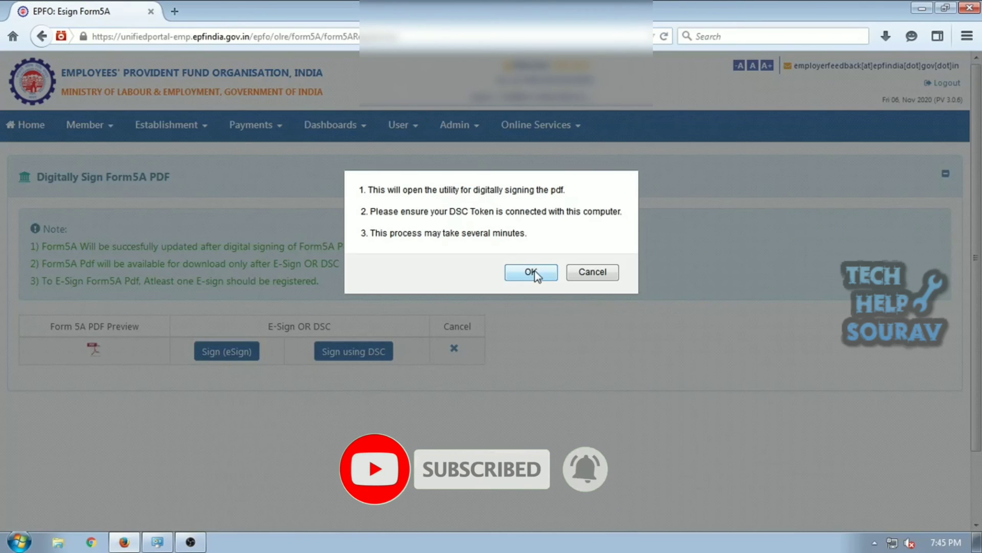
pyautogui.click(530, 272)
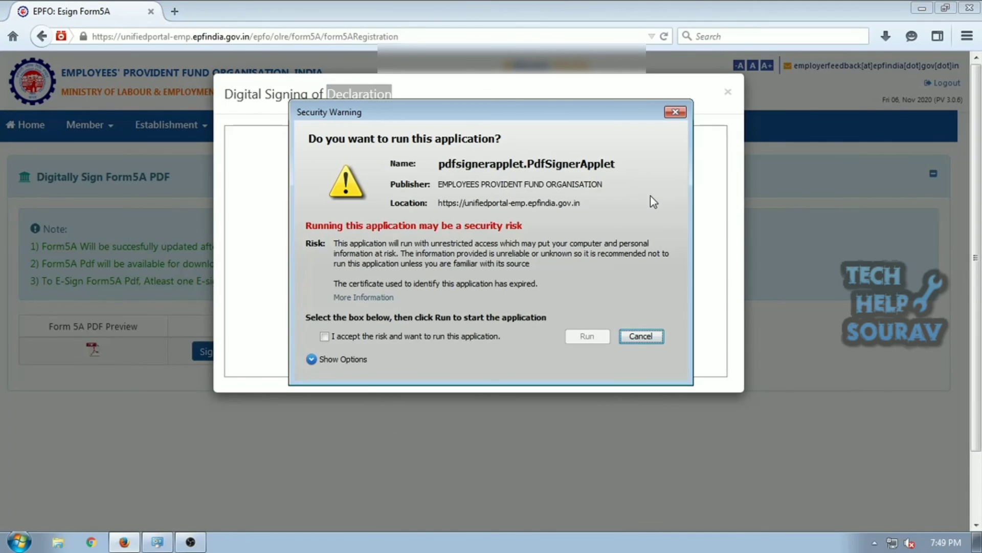
pyautogui.click(324, 337)
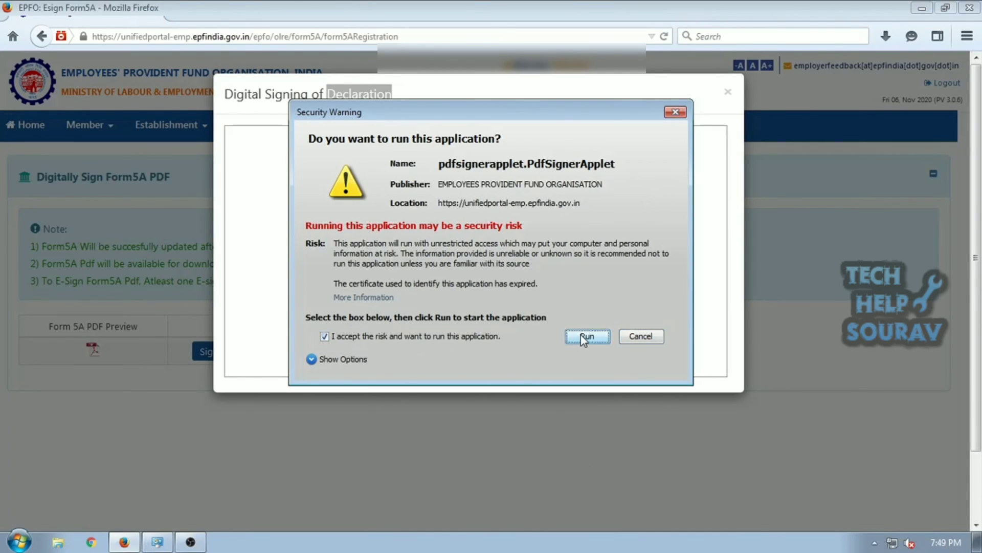
pyautogui.click(587, 335)
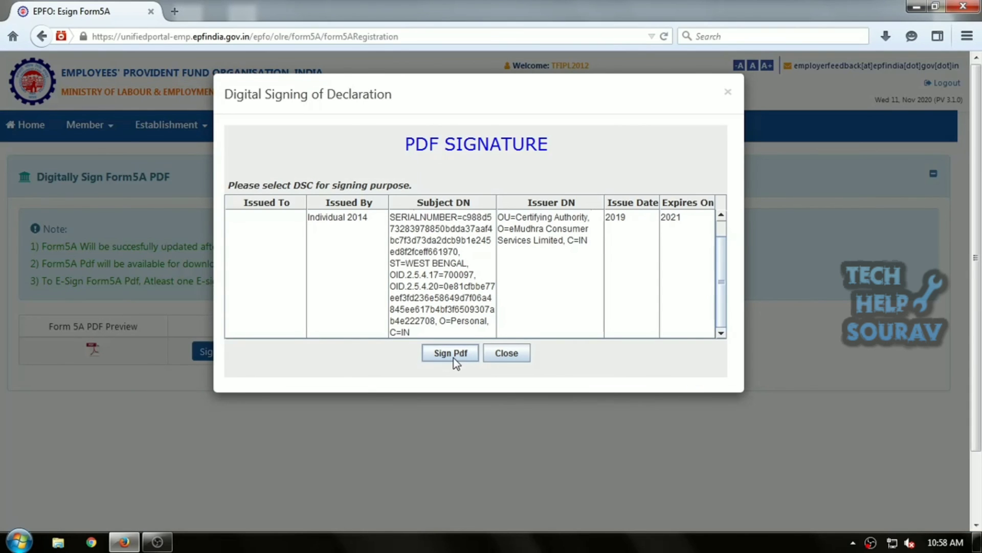
pyautogui.click(450, 353)
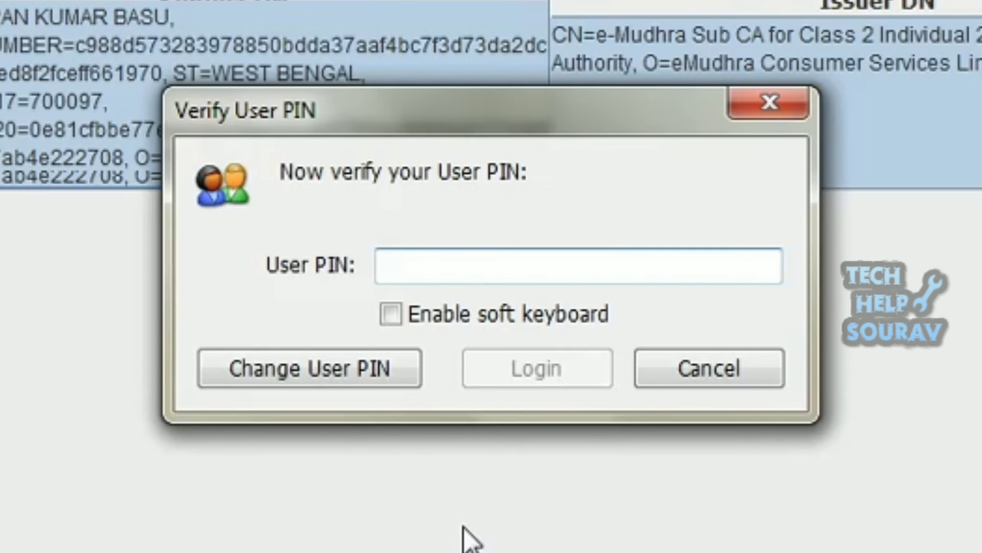